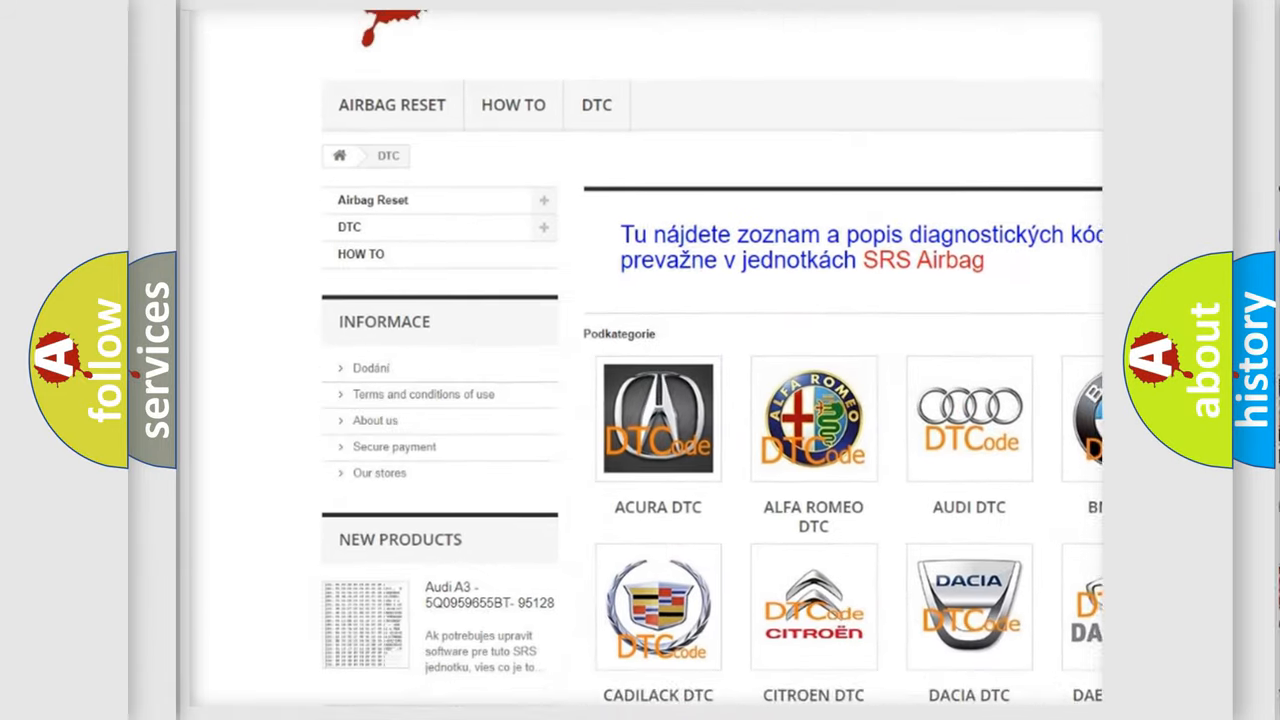
{"action": "scroll", "scroll_direction": "down", "scroll_amount": 3}
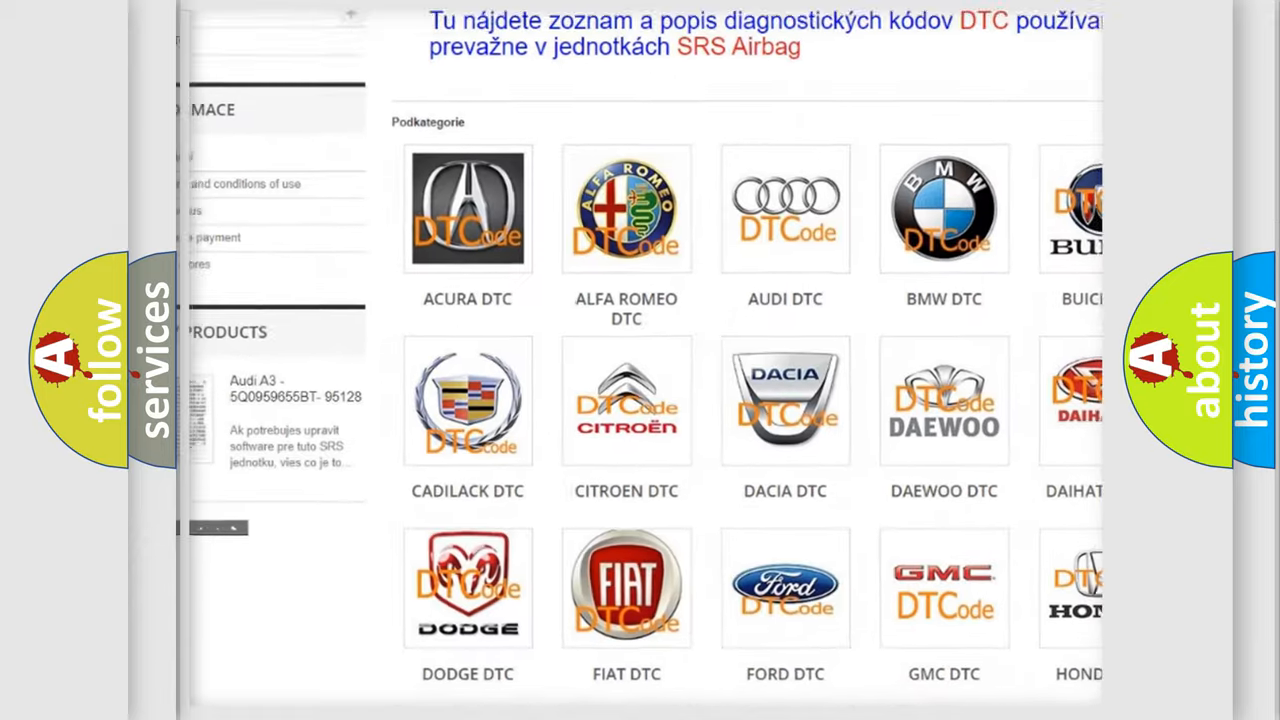